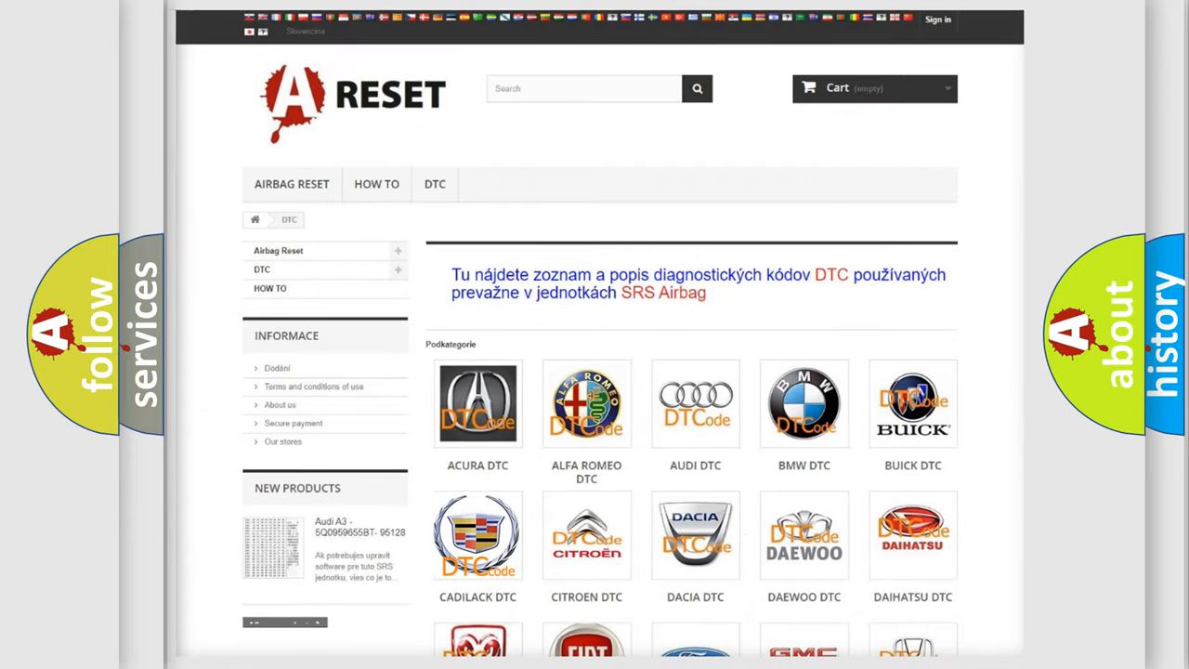
# Step: Show the Cadillac DTC page listing B-series codes such as B0012 and B0013
pyautogui.click(477, 535)
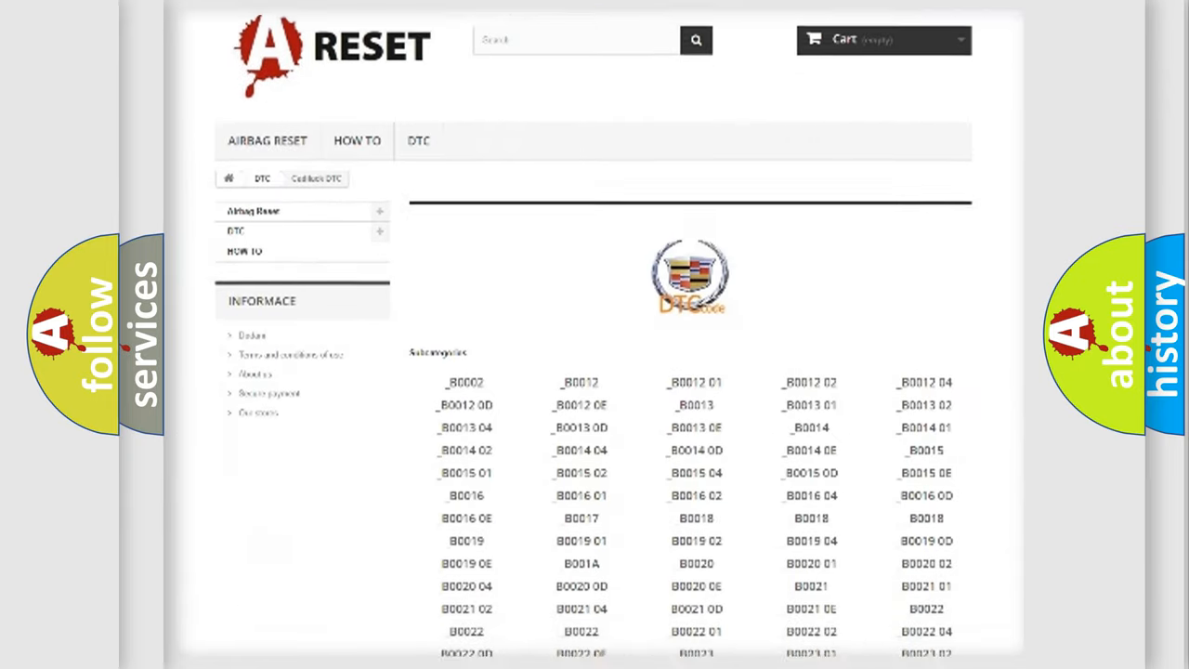
pyautogui.scroll(-3)
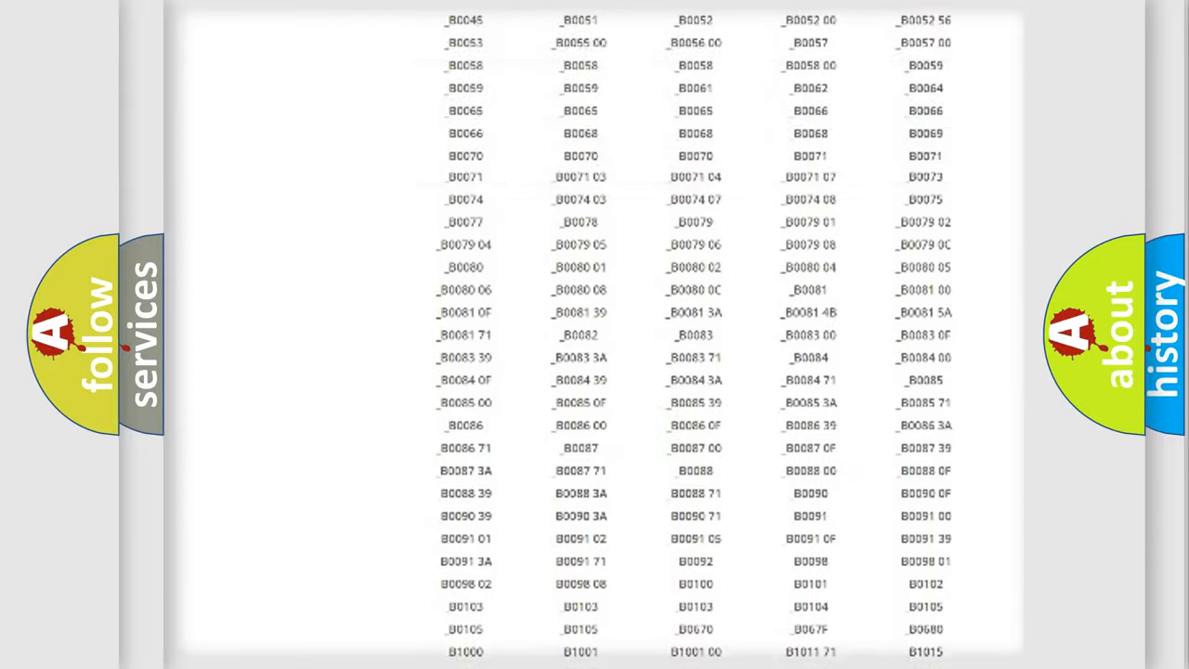